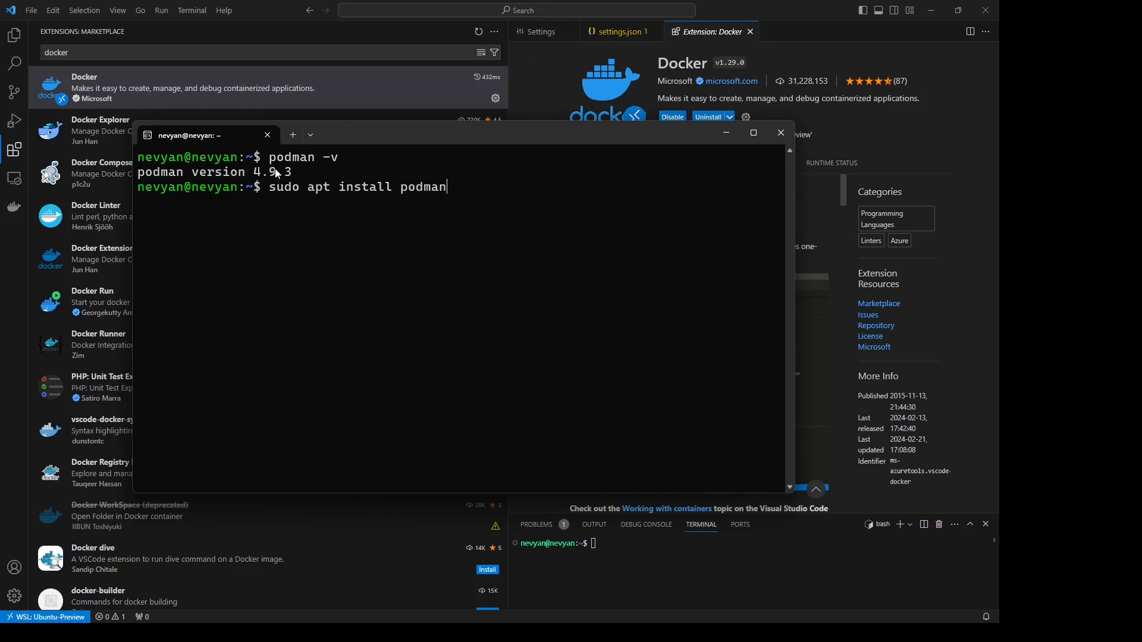
- Close the standalone Ubuntu Podman terminal window to reveal the Docker extension page
left_click(780, 132)
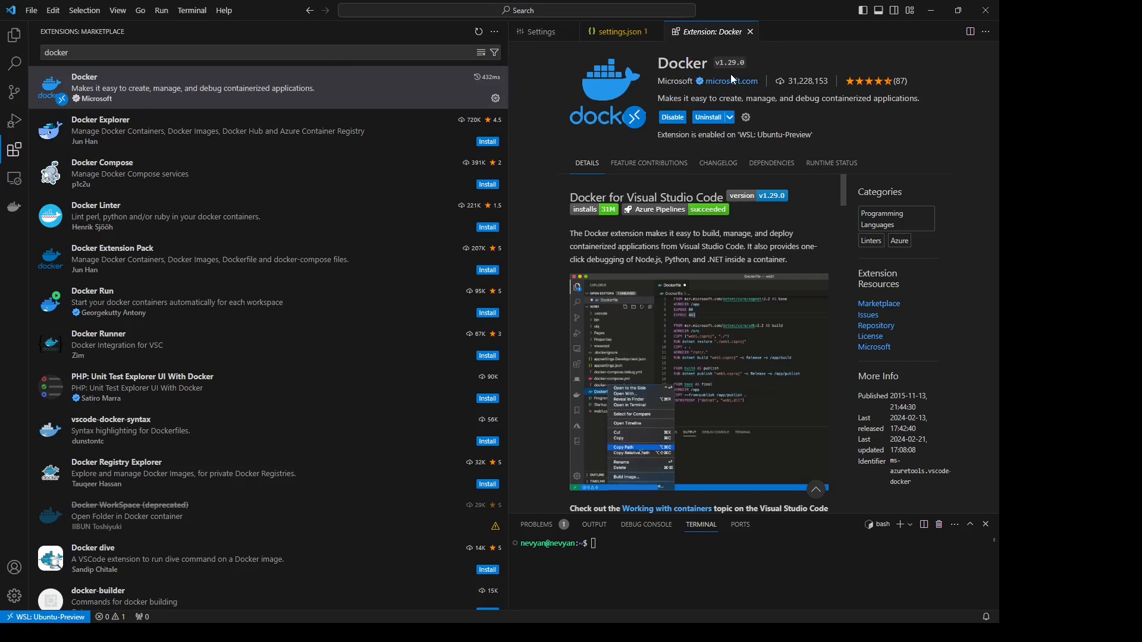
- Open the user settings JSON and add docker.environment with docker.host and dockerPath set for Podman
key("ctrl+shift+p")
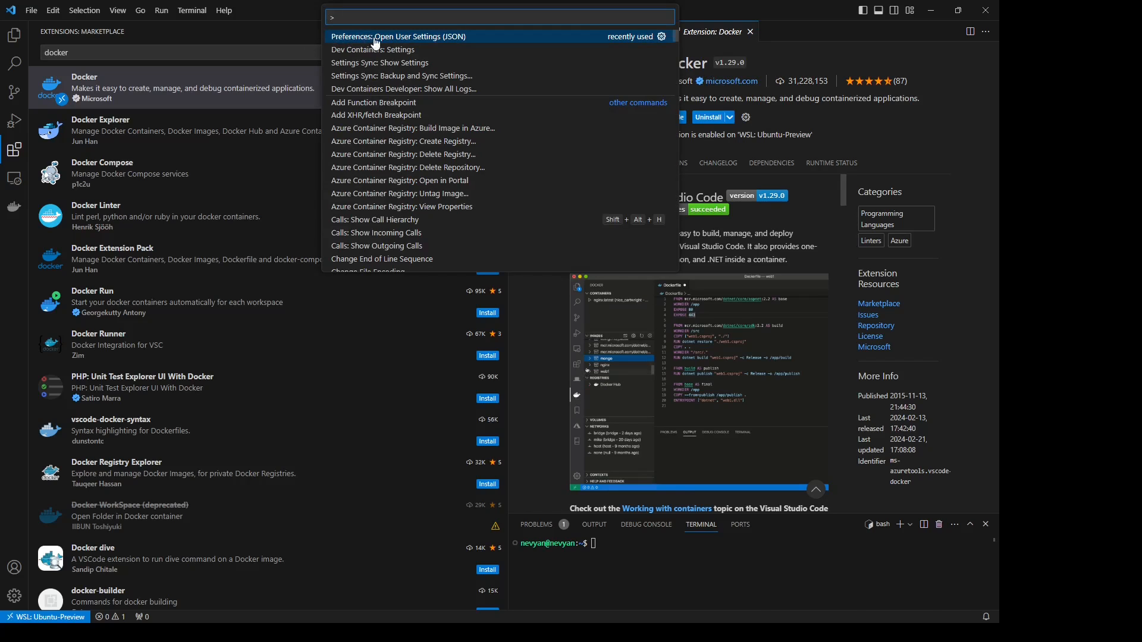
left_click(398, 37)
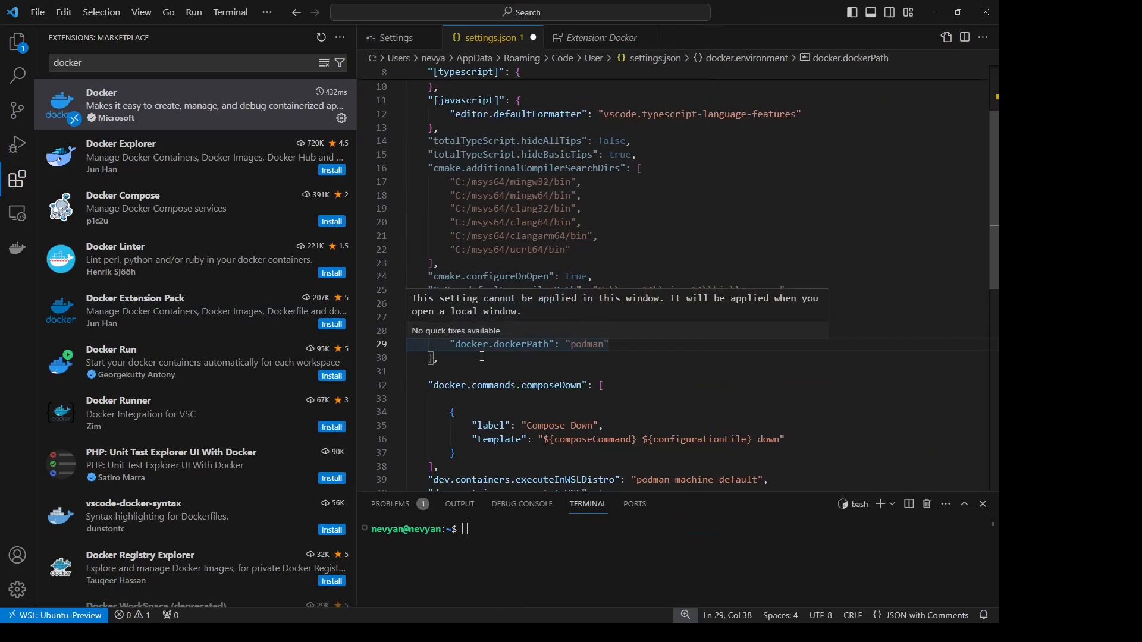
double_click(448, 317)
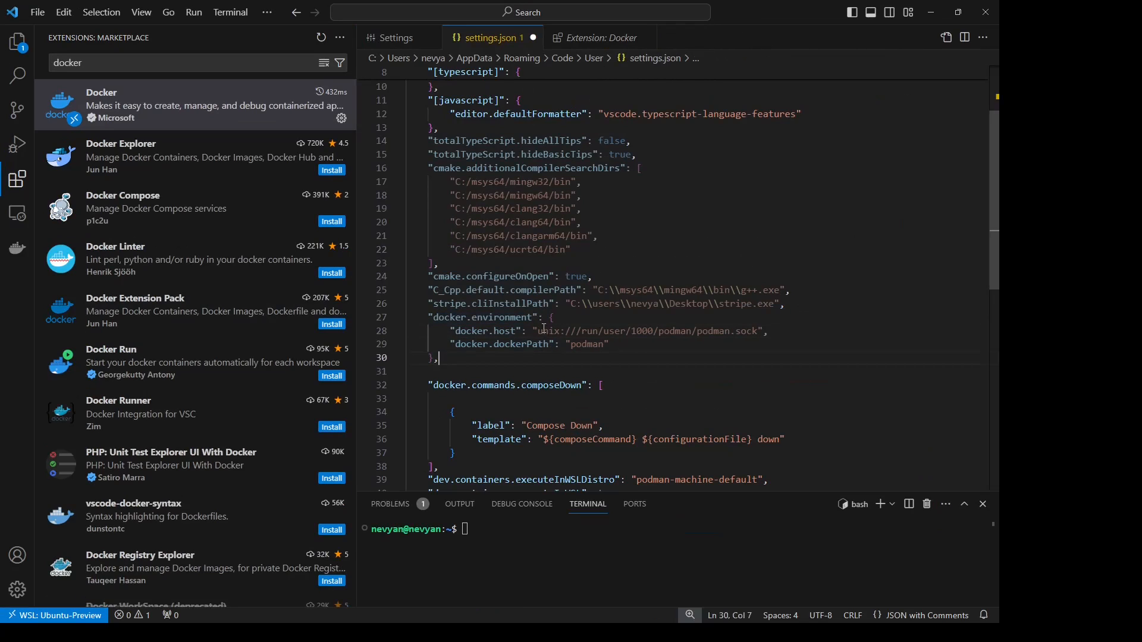
left_click_drag(538, 331, 759, 330)
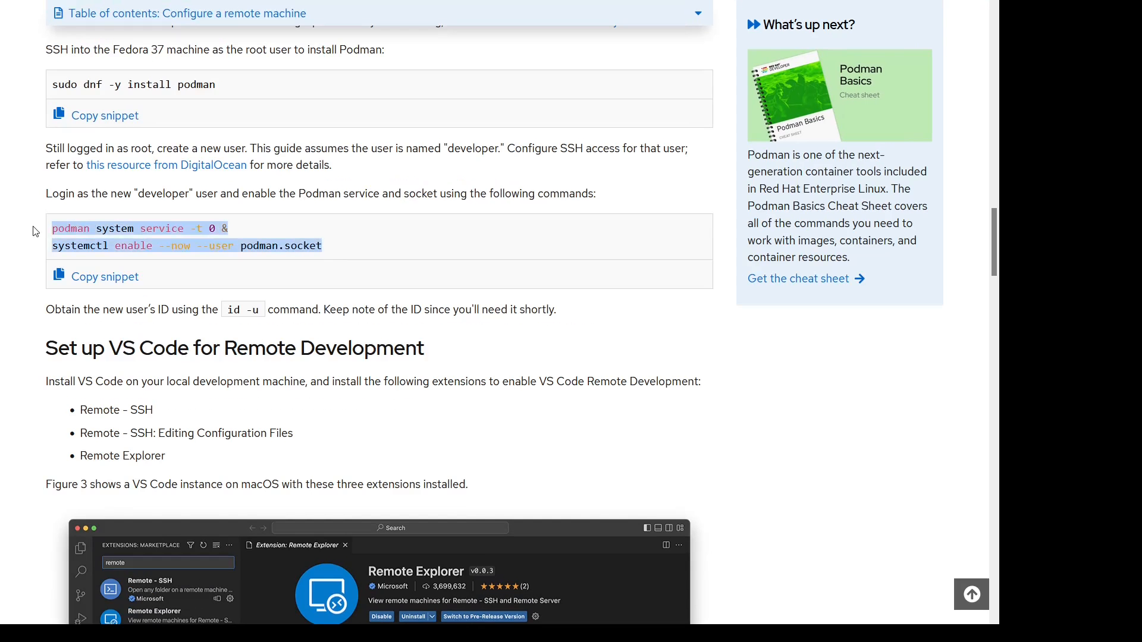
mouse_move(289, 246)
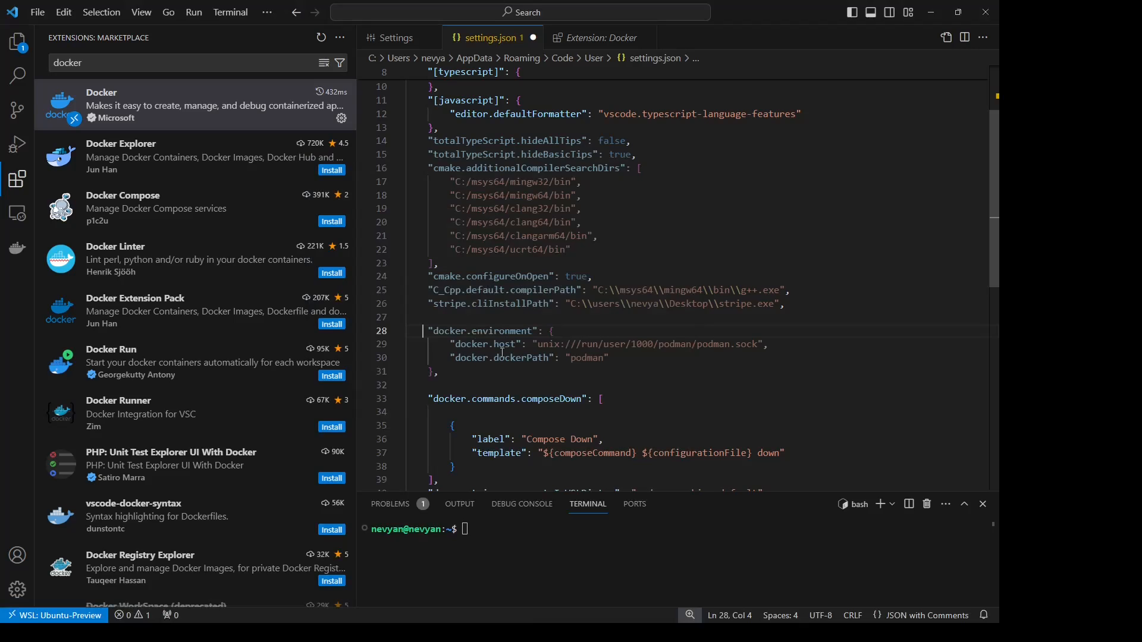
left_click_drag(424, 330, 437, 373)
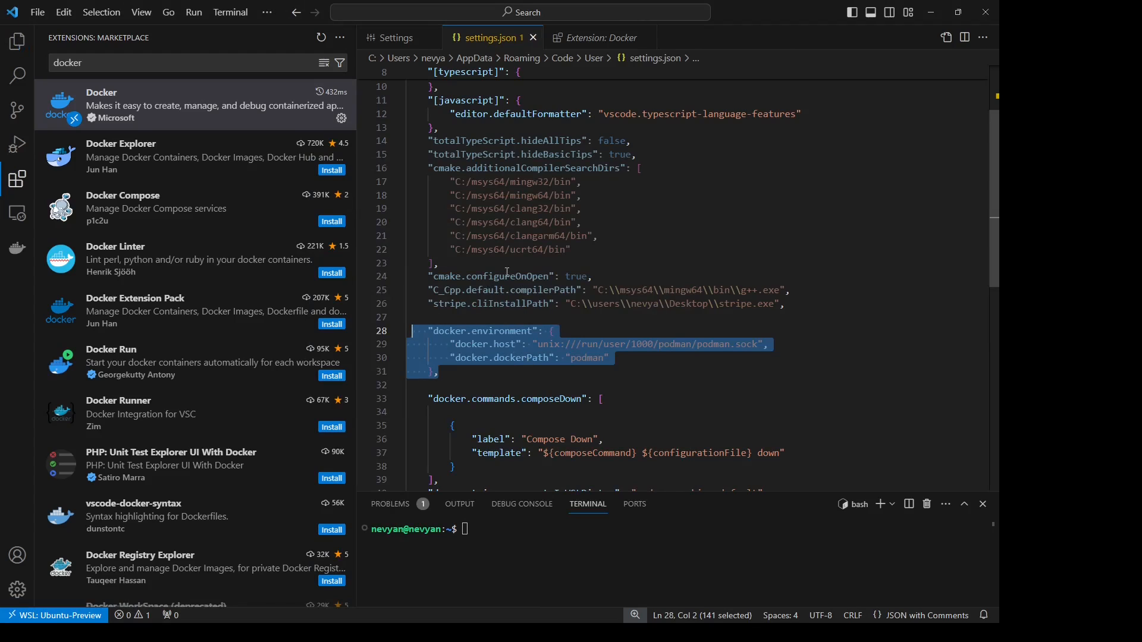
mouse_move(655, 115)
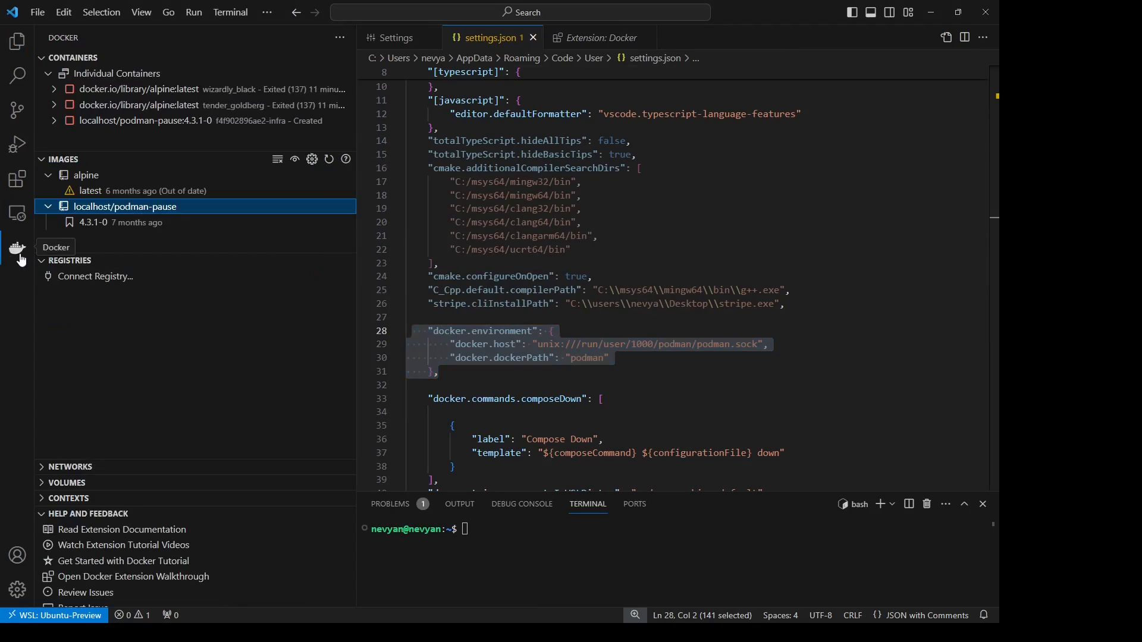
mouse_move(173, 117)
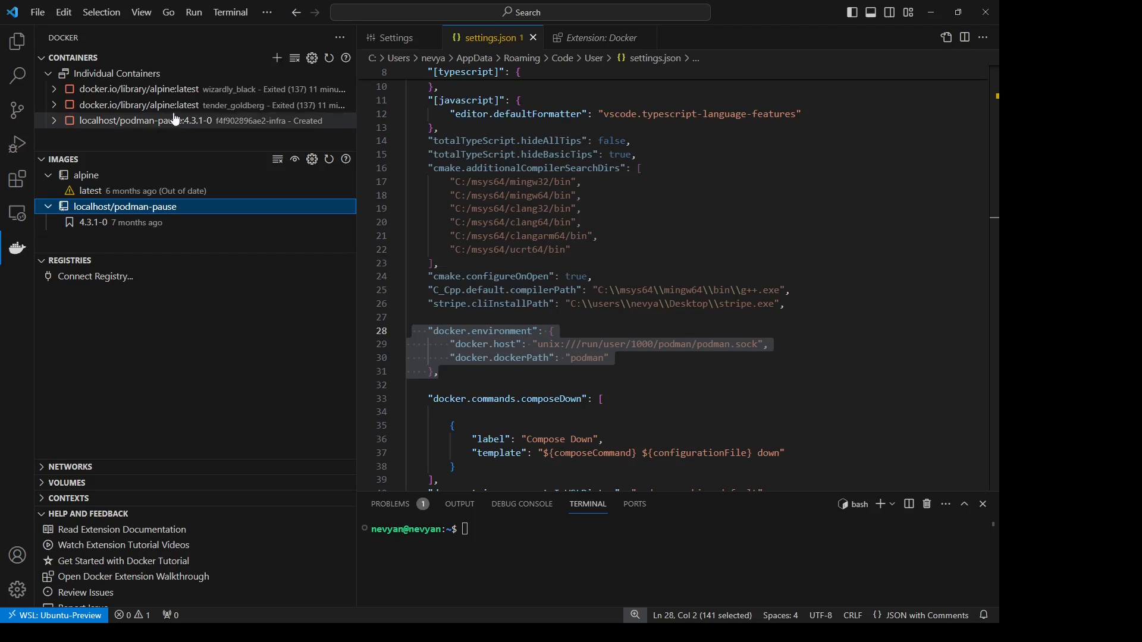
mouse_move(174, 104)
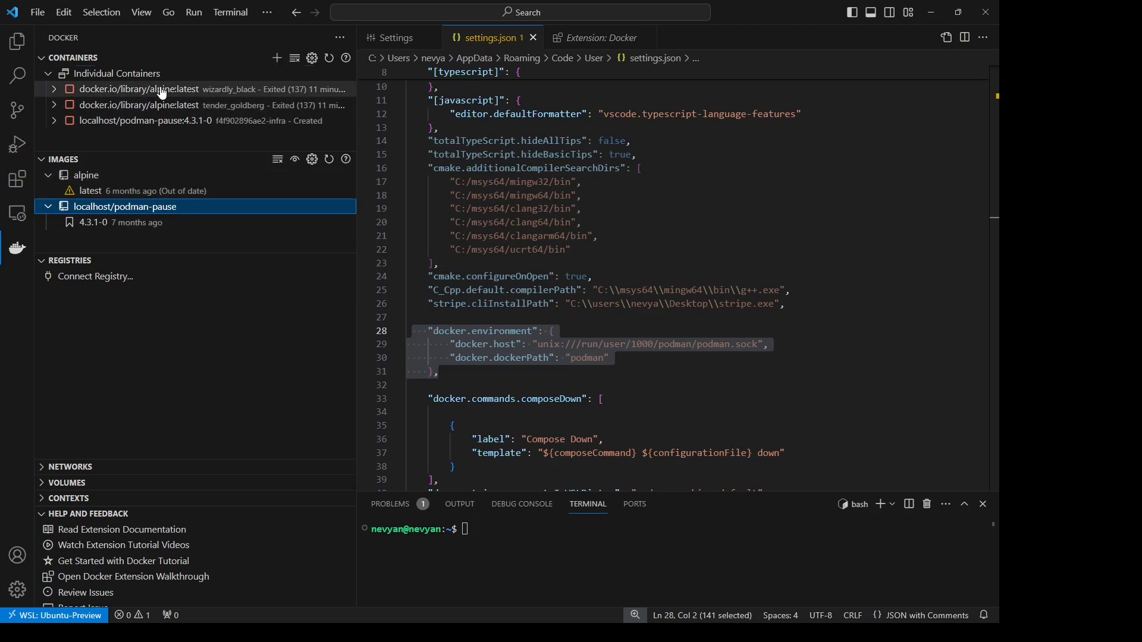
mouse_move(182, 89)
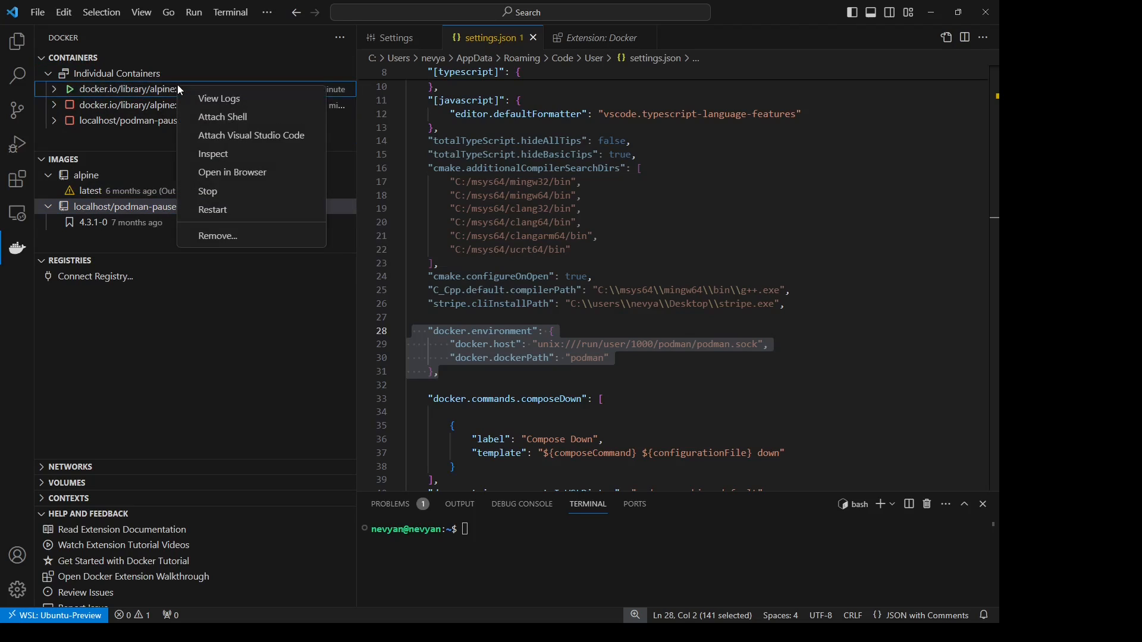
mouse_move(231, 116)
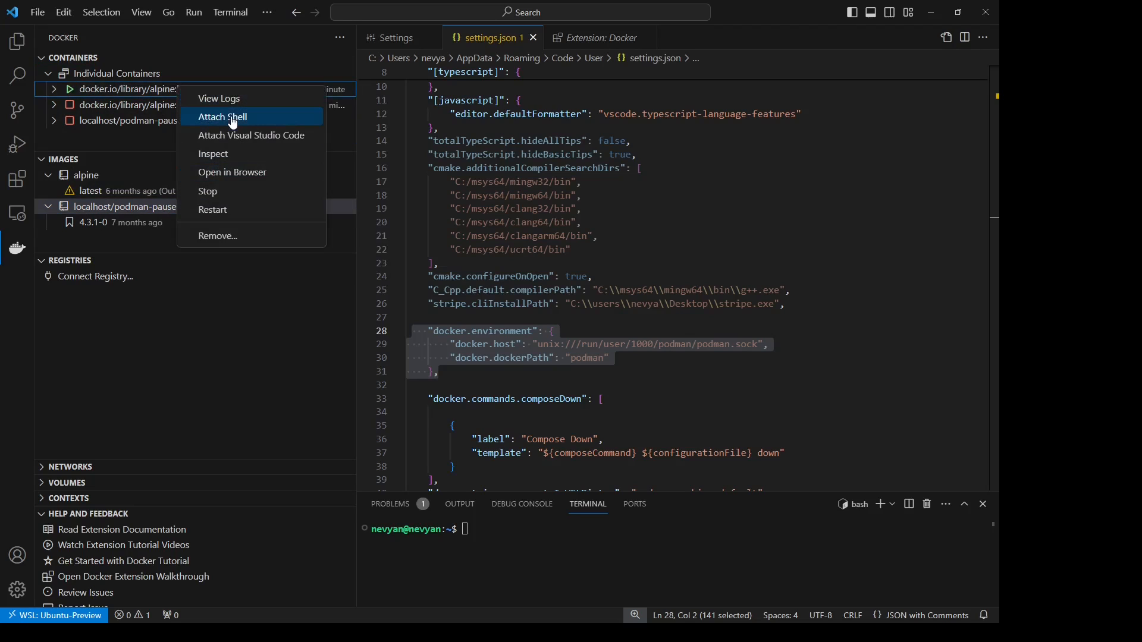
- Attach a shell to the running Alpine container and run ls to list its root directory
left_click(221, 117)
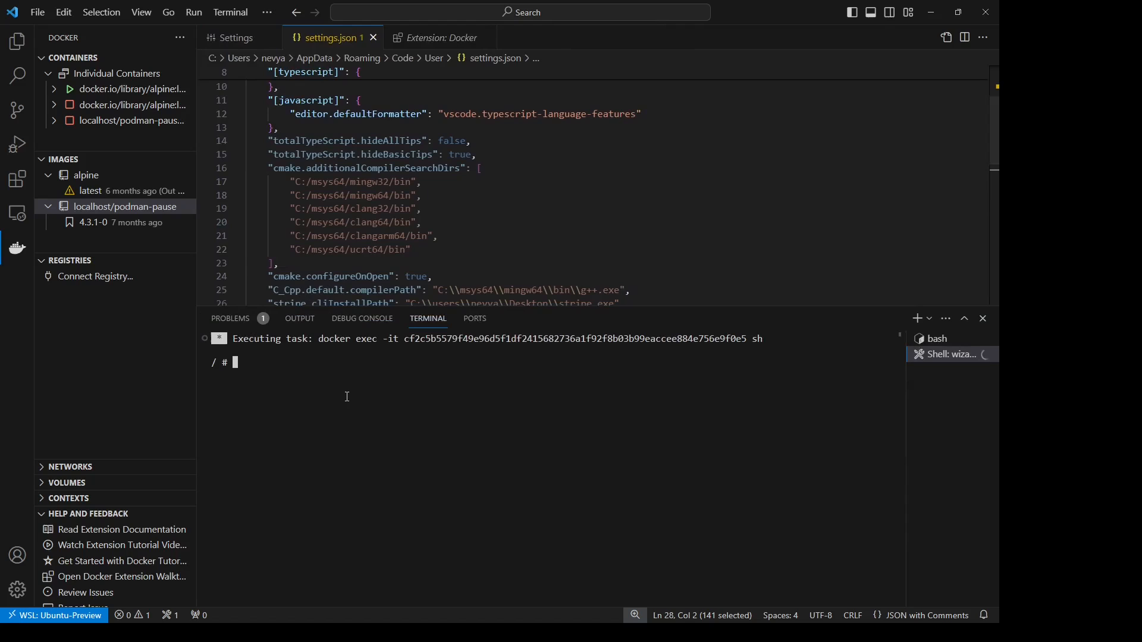
type("ls")
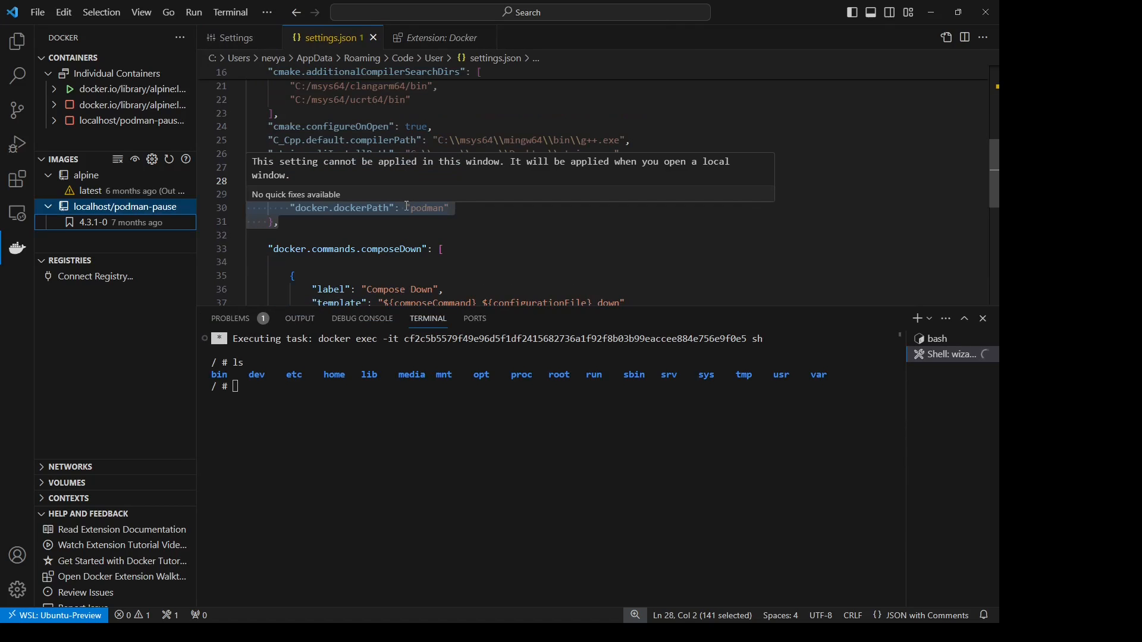
mouse_move(408, 204)
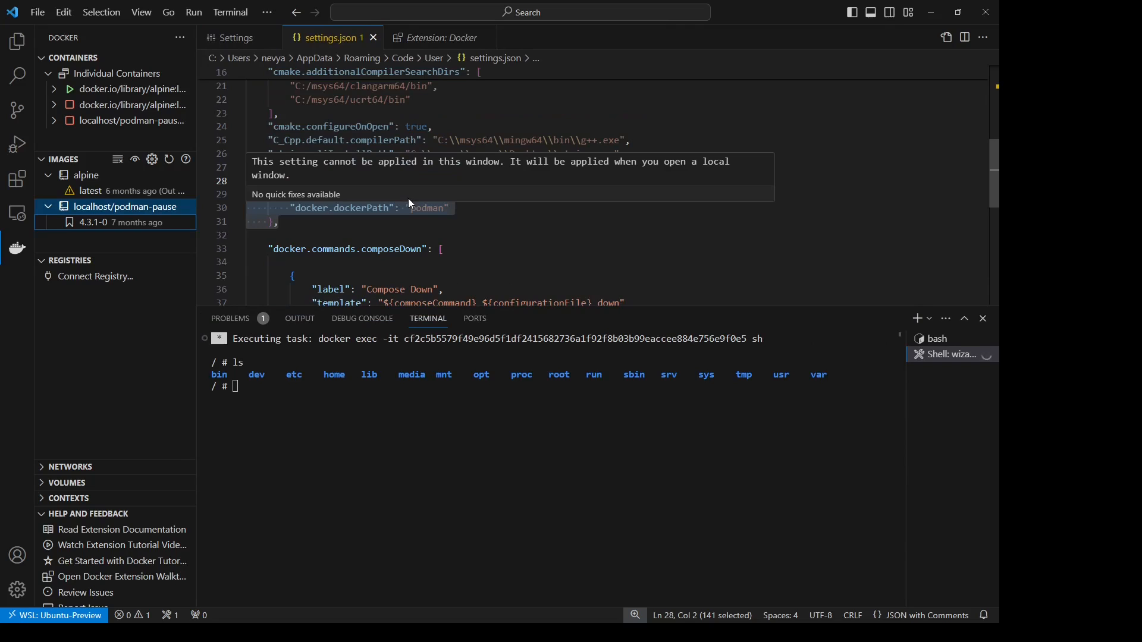